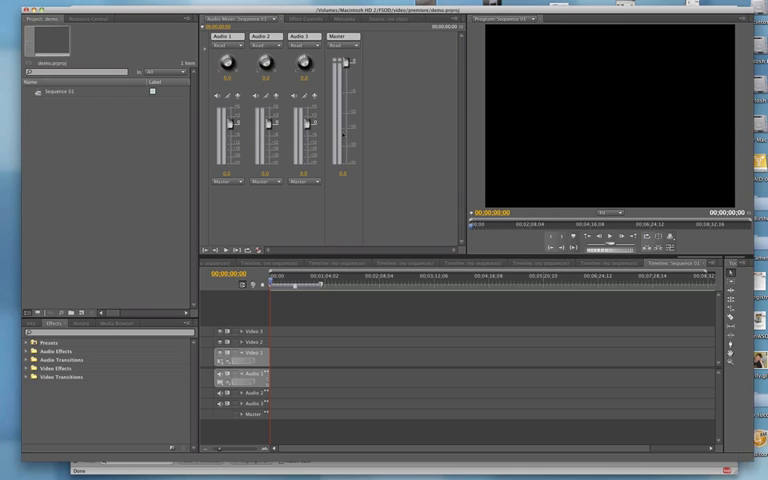
{"action": "mouse_move", "coordinate": [388, 137]}
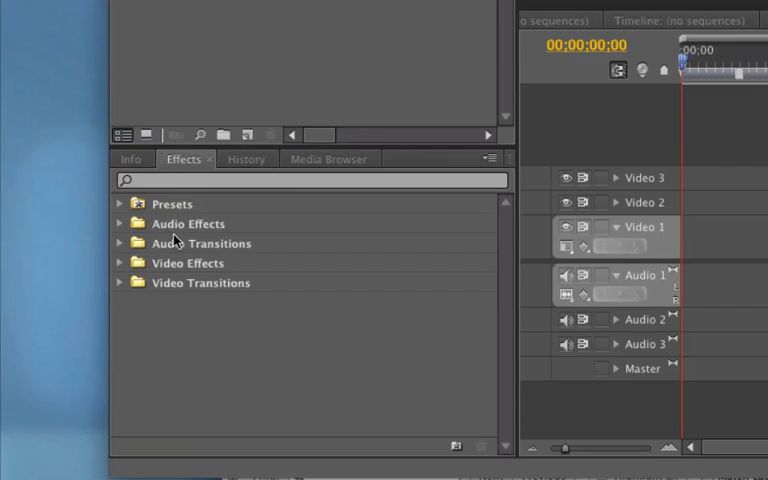
Show the Info panel, then switch to the Media Browser listing the connected drives
{"action": "left_click", "coordinate": [130, 158]}
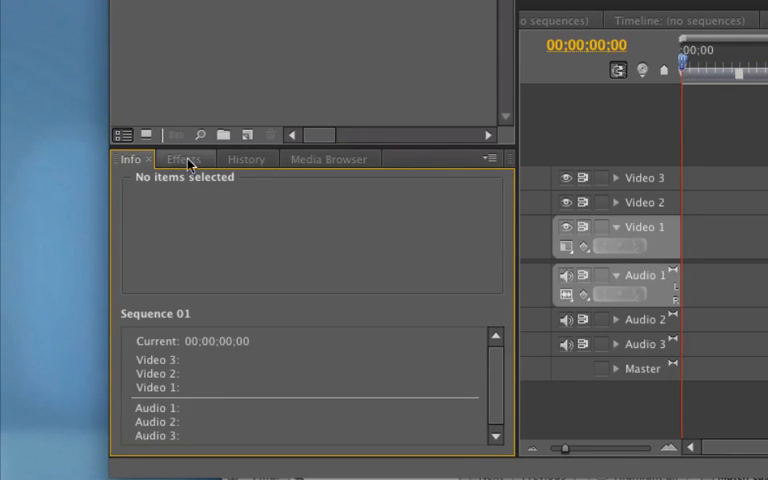
{"action": "left_click", "coordinate": [184, 158]}
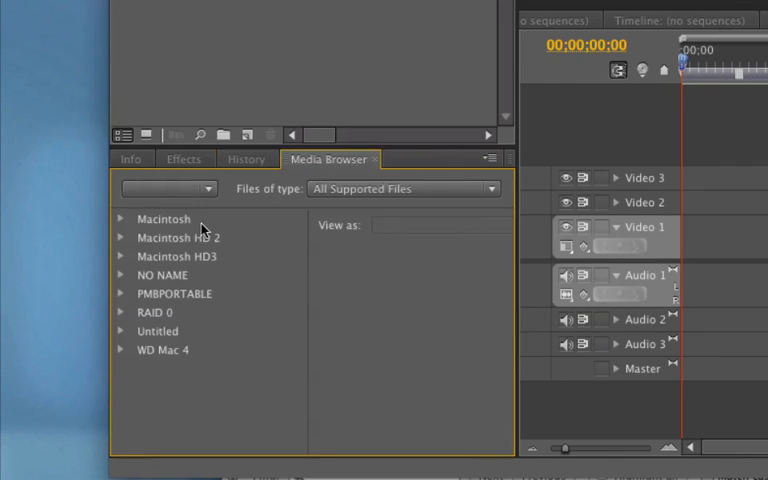
{"action": "mouse_move", "coordinate": [130, 256]}
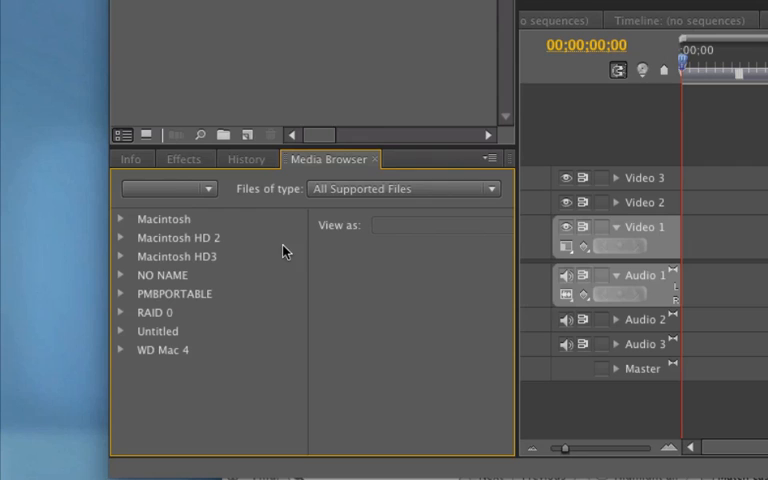
{"action": "mouse_move", "coordinate": [258, 218]}
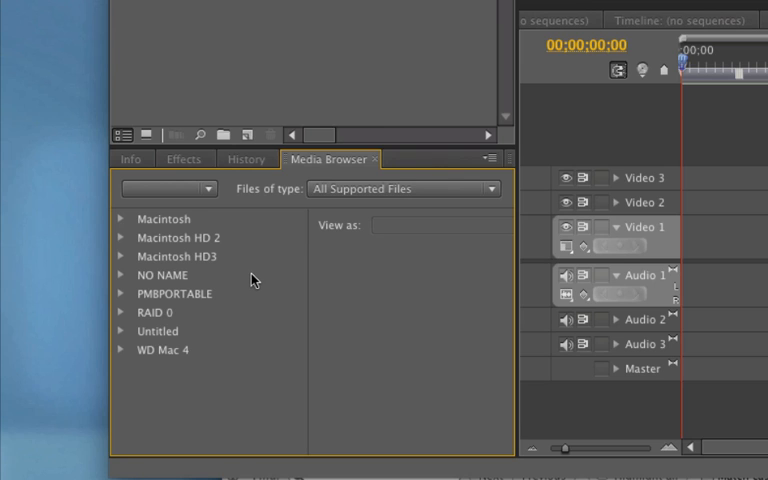
{"action": "mouse_move", "coordinate": [313, 262]}
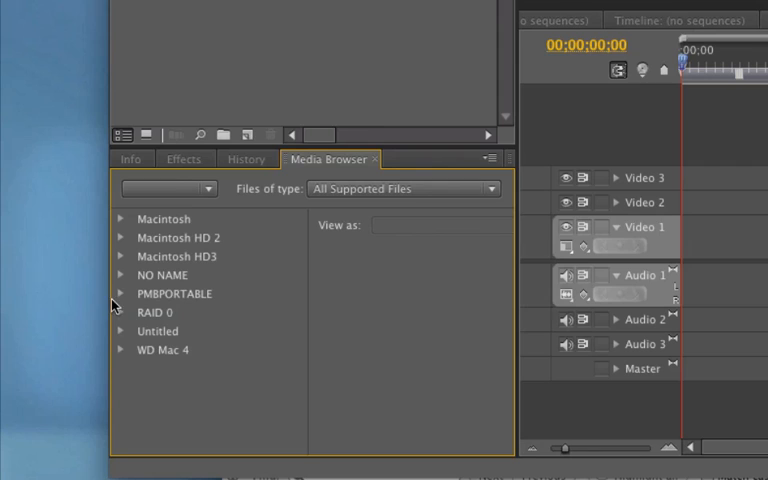
Expand Untitled and MP_ROOT, then select 101ANV01 to list its MP4 clips
{"action": "left_click", "coordinate": [121, 331]}
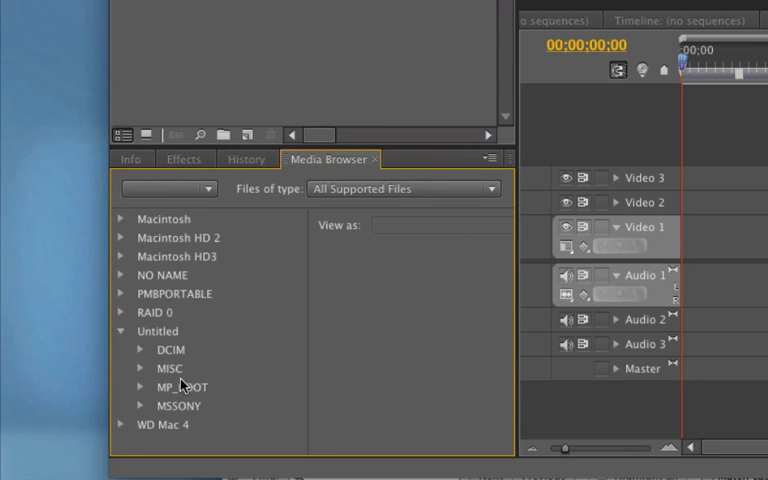
{"action": "left_click", "coordinate": [142, 387]}
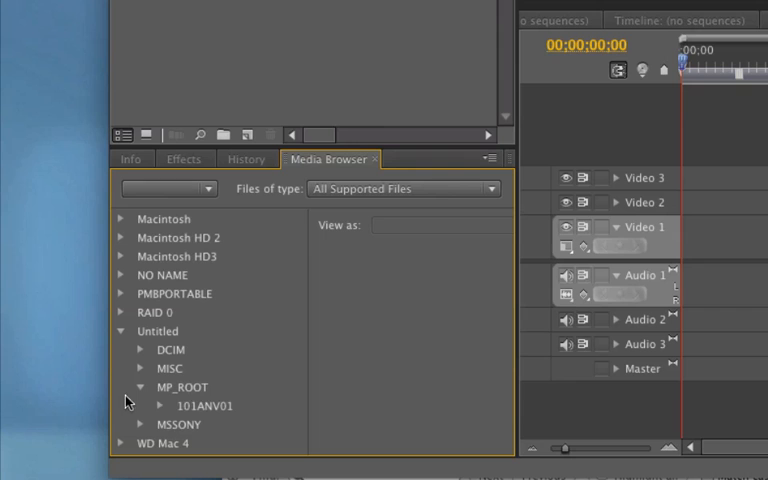
{"action": "left_click", "coordinate": [204, 405]}
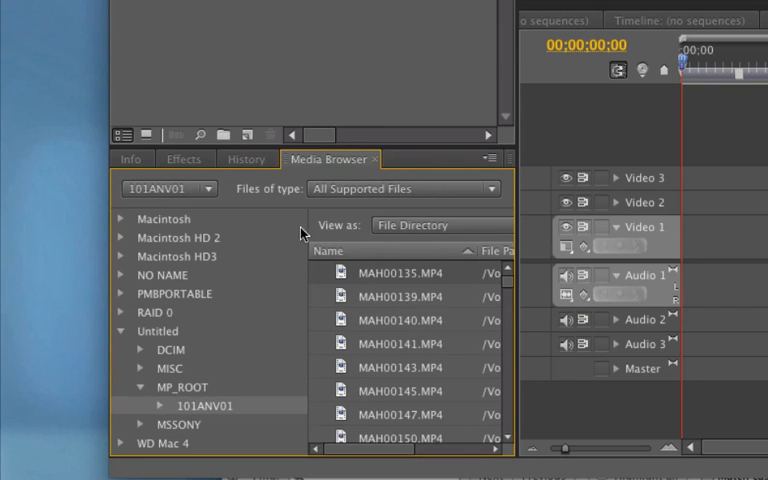
{"action": "mouse_move", "coordinate": [518, 240]}
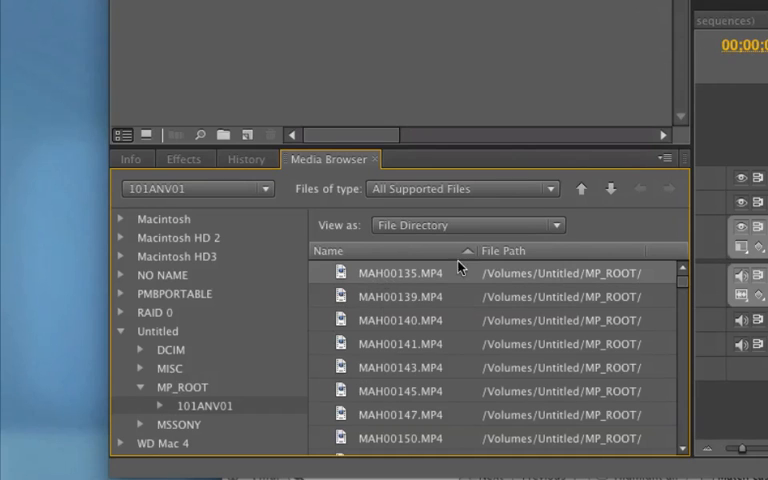
Import MAH00302.MP4 from the file list so it plays in the Source monitor
{"action": "scroll", "scroll_direction": "down", "scroll_amount": 3}
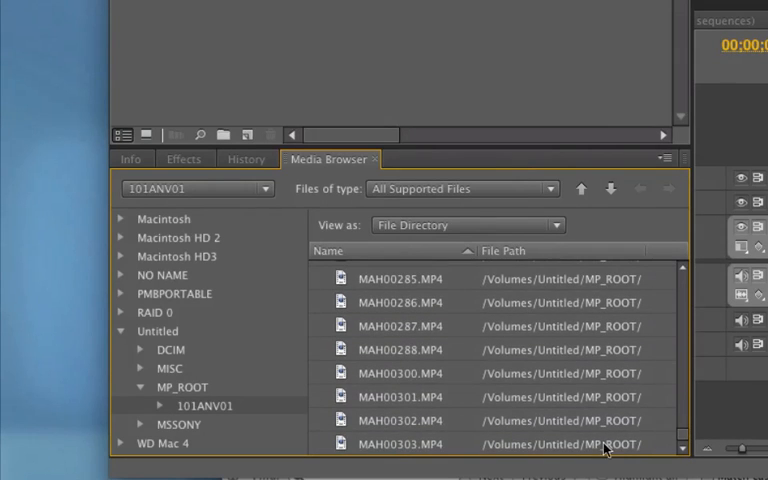
{"action": "left_click", "coordinate": [400, 420]}
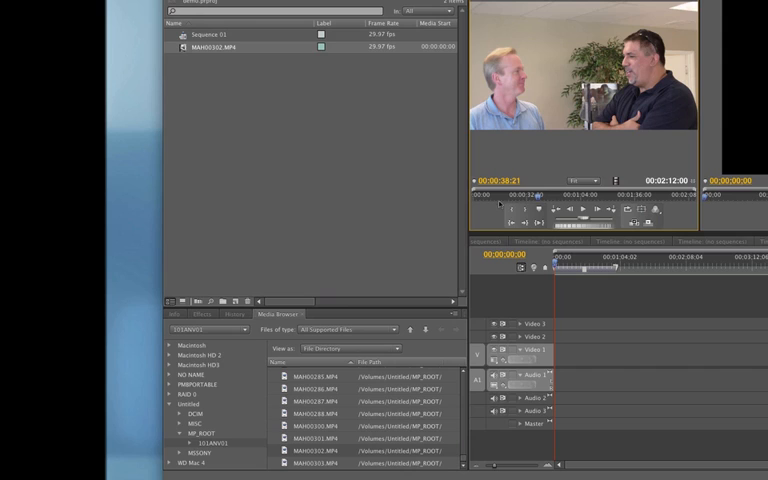
{"action": "mouse_move", "coordinate": [528, 163]}
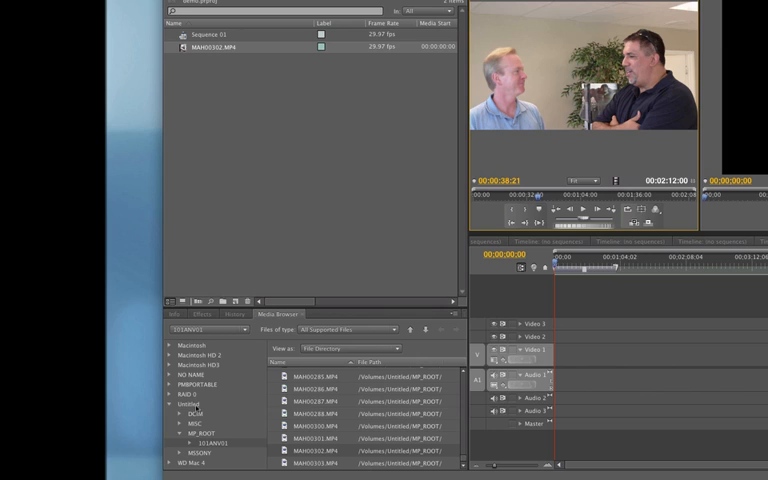
{"action": "mouse_move", "coordinate": [227, 407]}
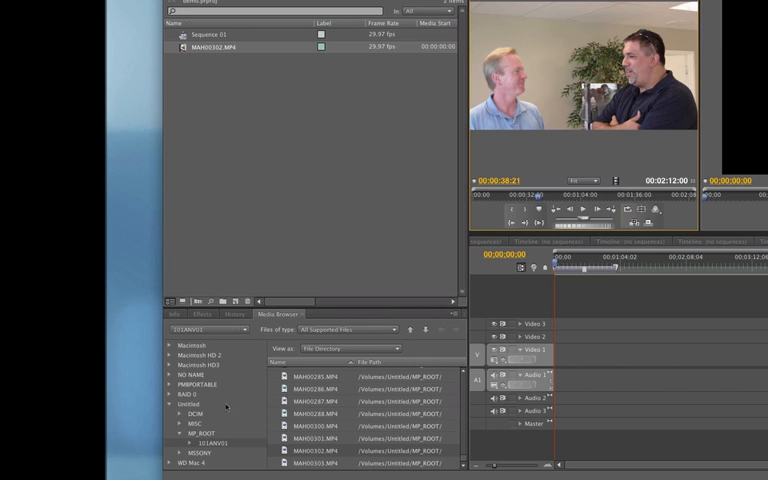